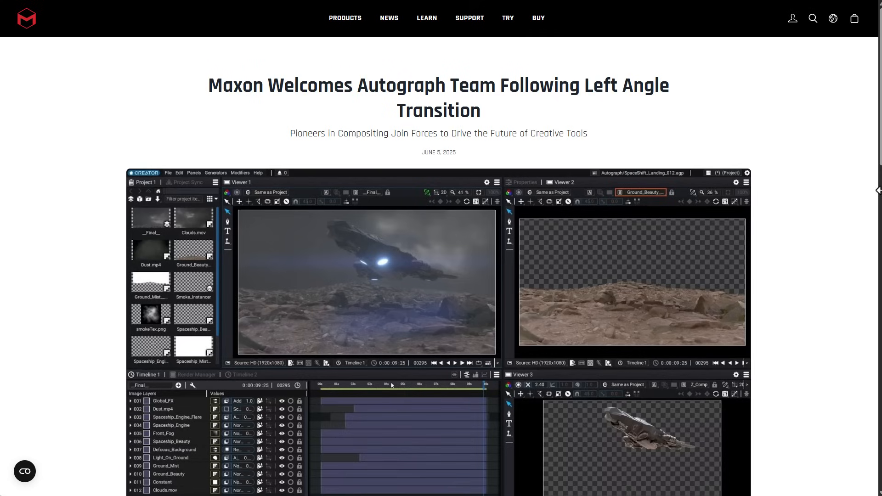
# Step: Scroll the Maxon article past the Autograph screenshot to the body text and 'A Message from Left Angle'
pyautogui.scroll(-3)
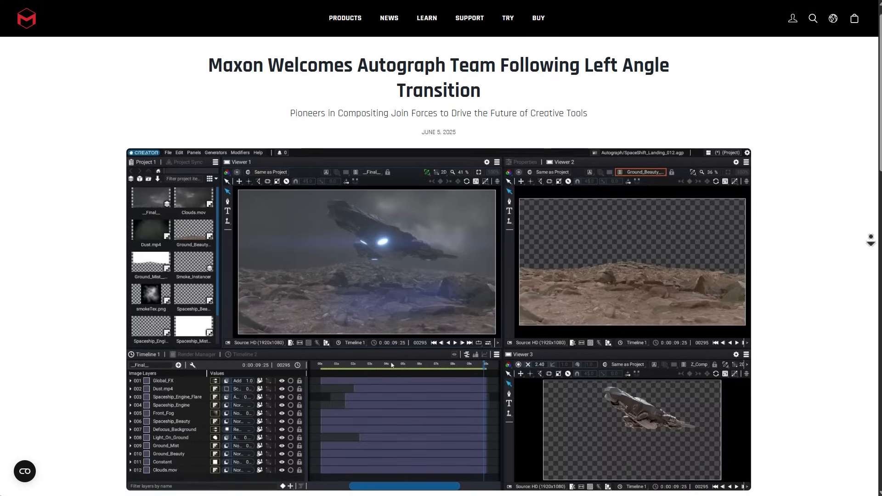
pyautogui.scroll(-3)
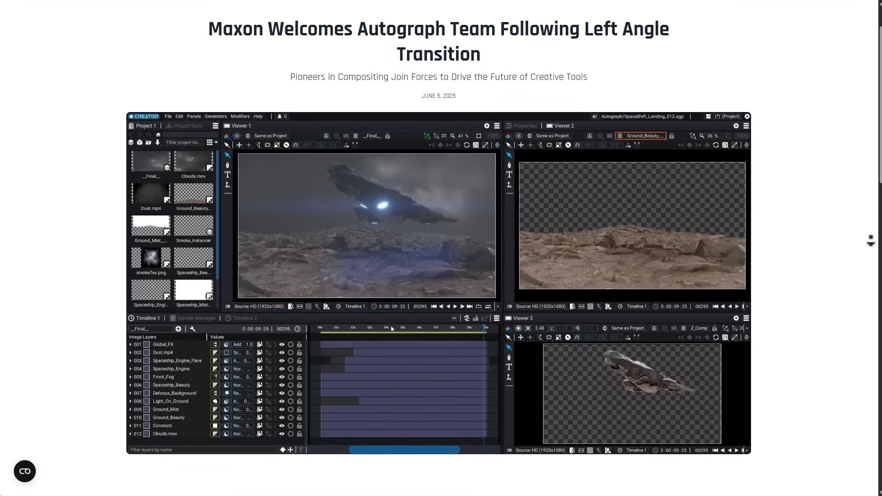
pyautogui.scroll(-3)
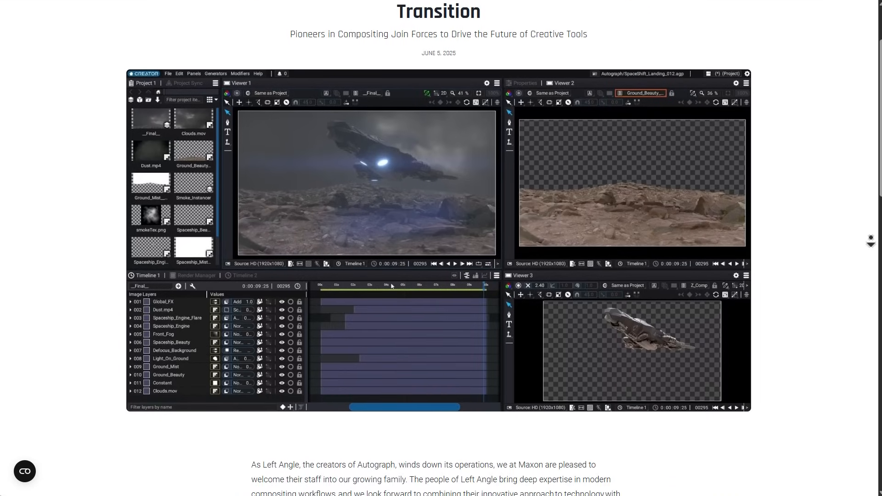
pyautogui.scroll(-3)
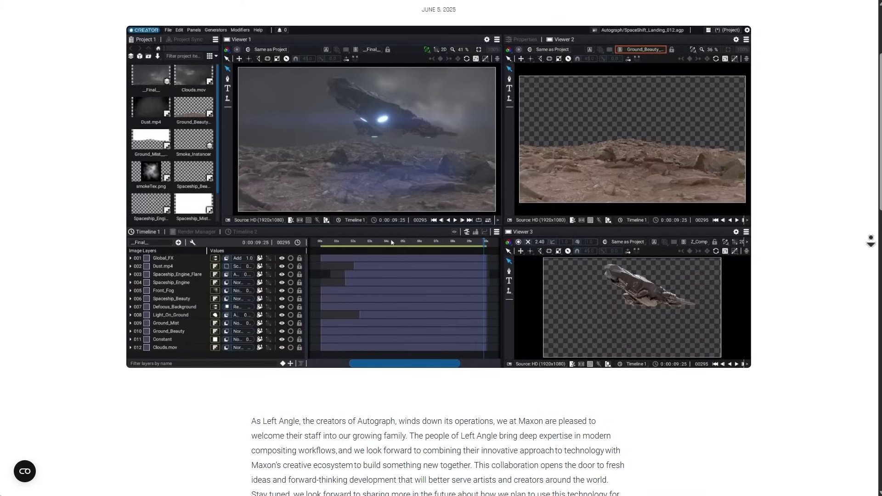
pyautogui.scroll(-3)
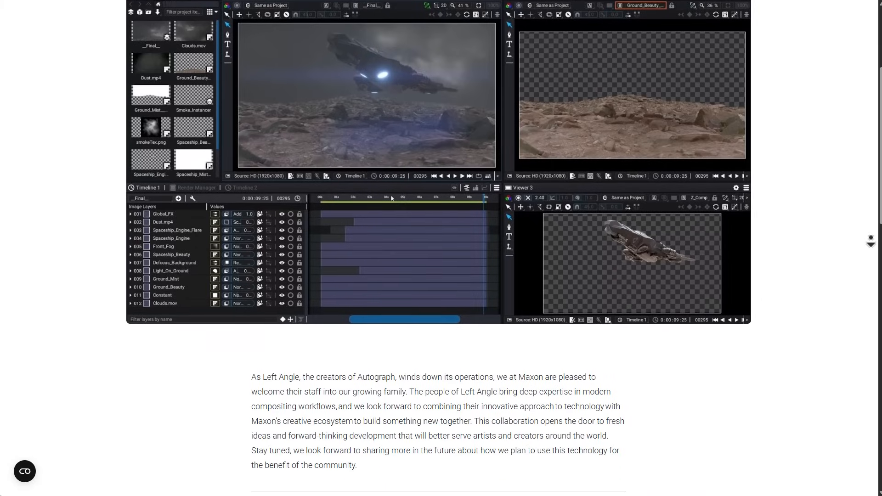
pyautogui.scroll(-3)
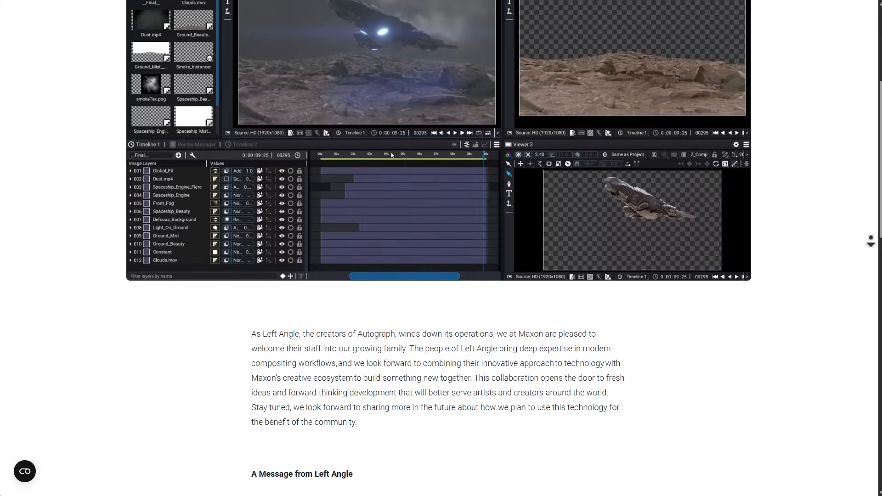
pyautogui.scroll(-3)
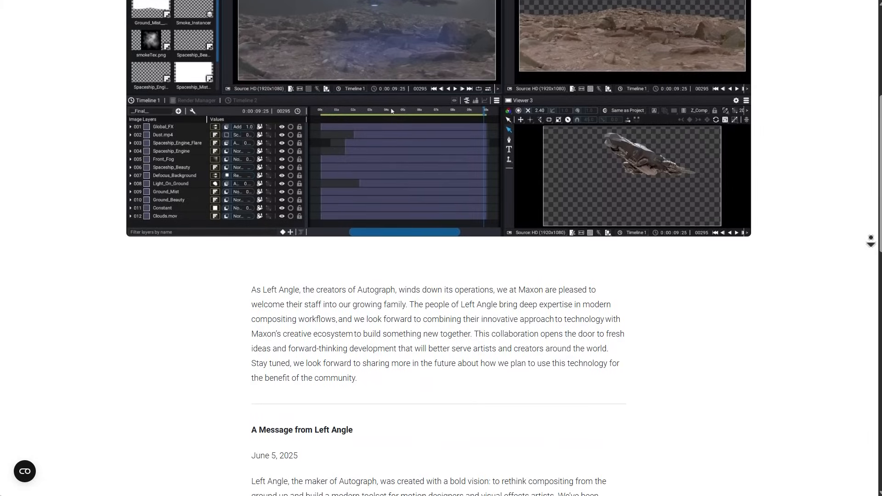
pyautogui.scroll(-3)
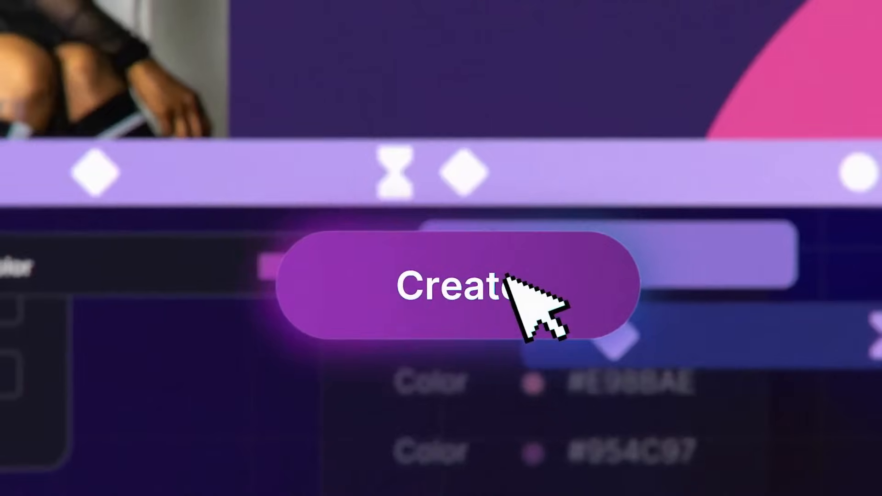
pyautogui.click(455, 287)
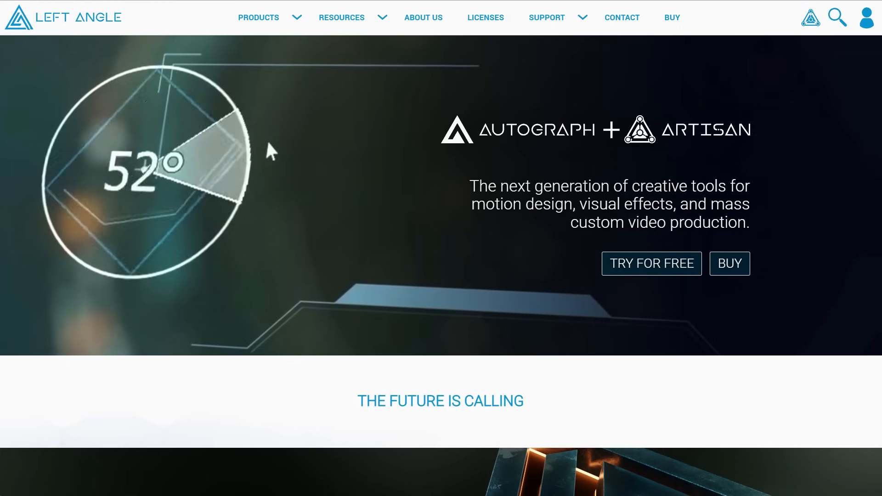
# Step: Go to the Natron site and scroll from 'Tools you can count on' down to 'Work smarter with nodes'
pyautogui.click(148, 50)
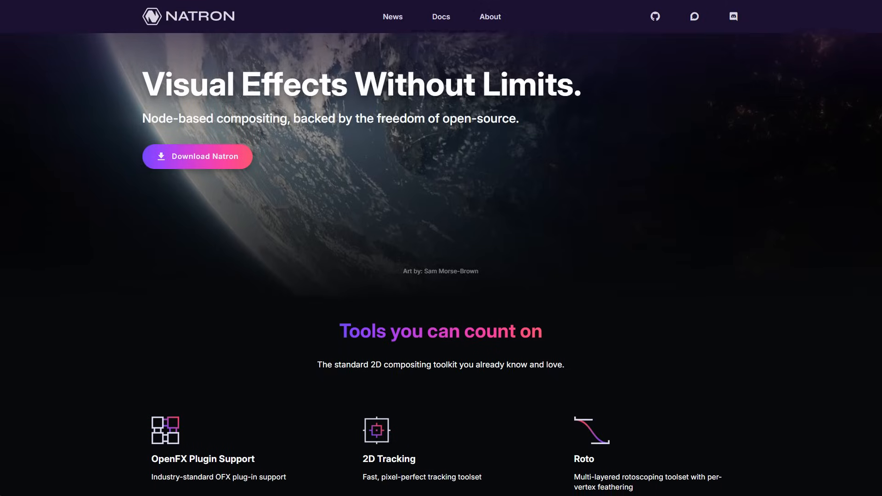
pyautogui.scroll(-3)
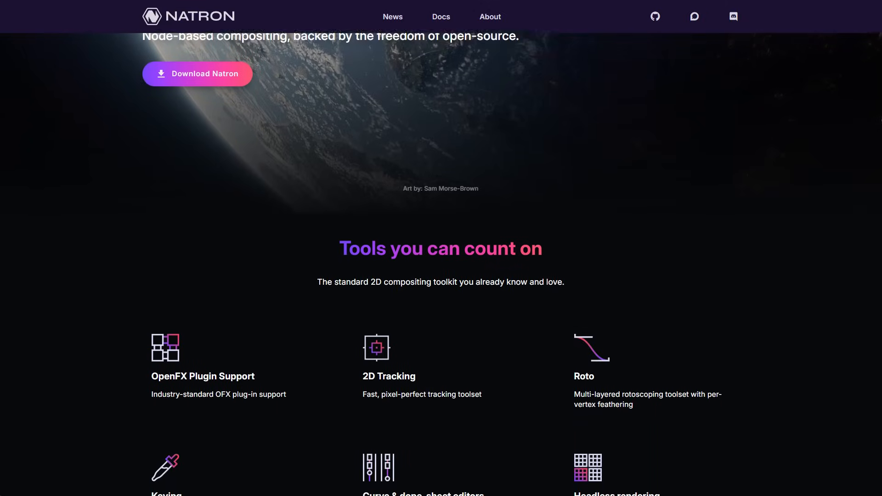
pyautogui.scroll(-3)
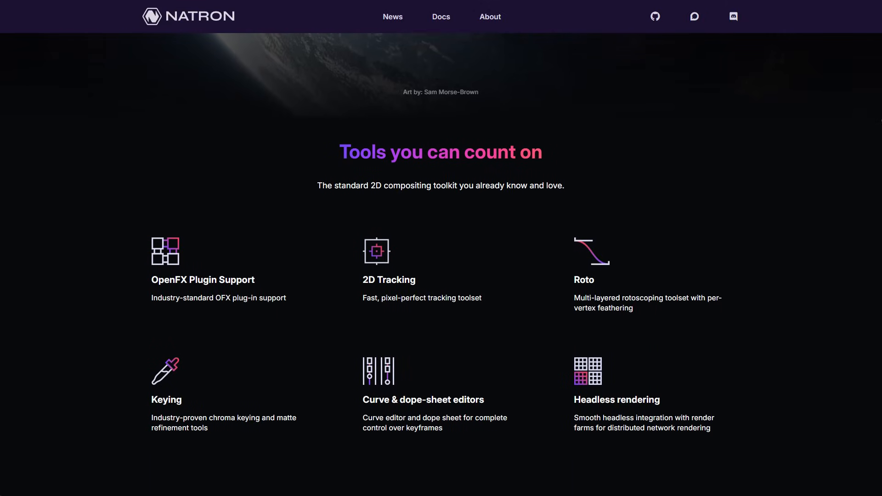
pyautogui.scroll(-3)
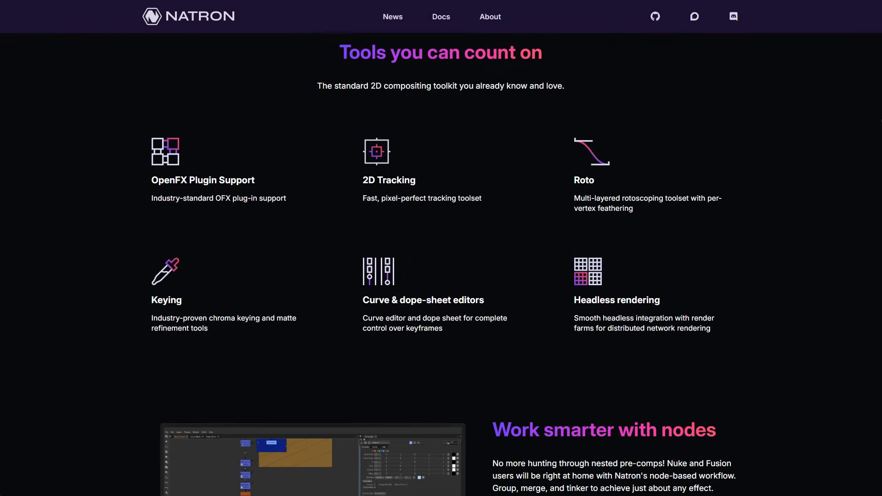
pyautogui.scroll(-3)
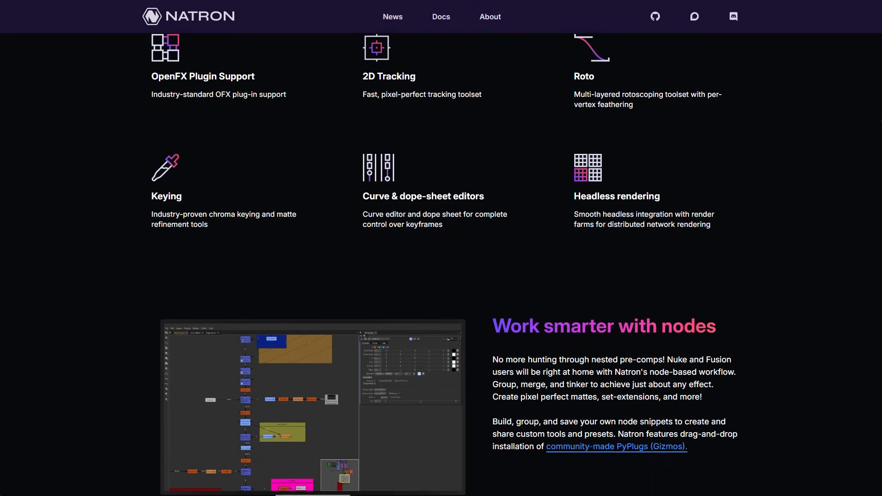
pyautogui.scroll(-3)
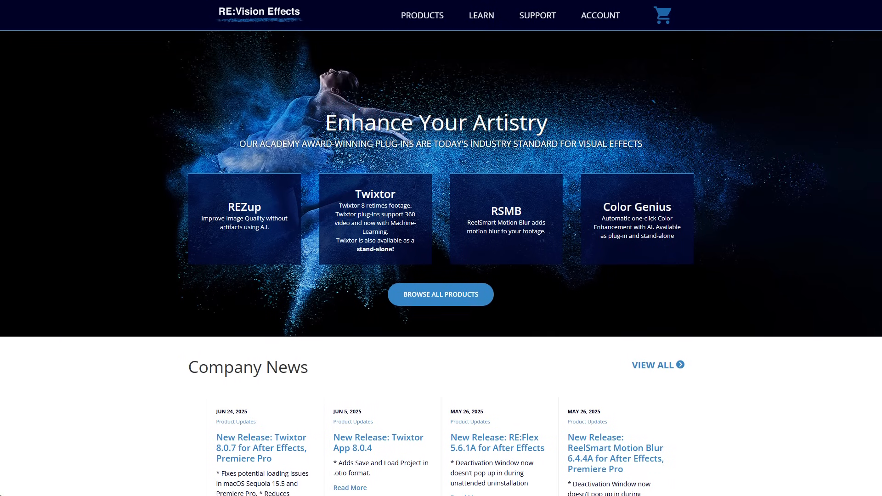
# Step: Select the _Final_ composition in the viewer, then choose Displace from Add Modifier
pyautogui.scroll(-3)
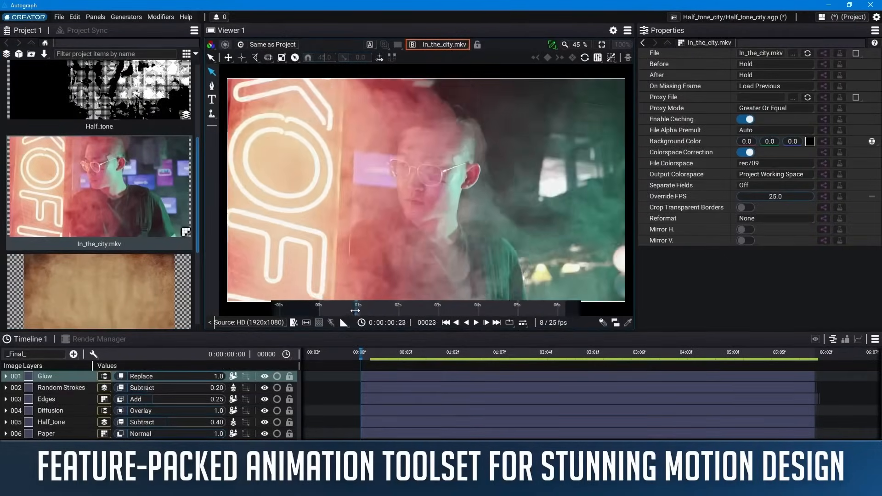
pyautogui.click(443, 44)
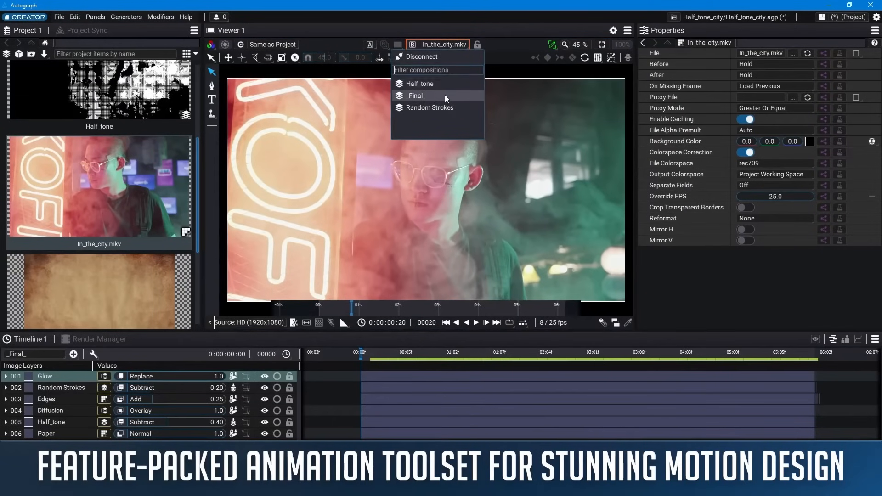
pyautogui.click(415, 94)
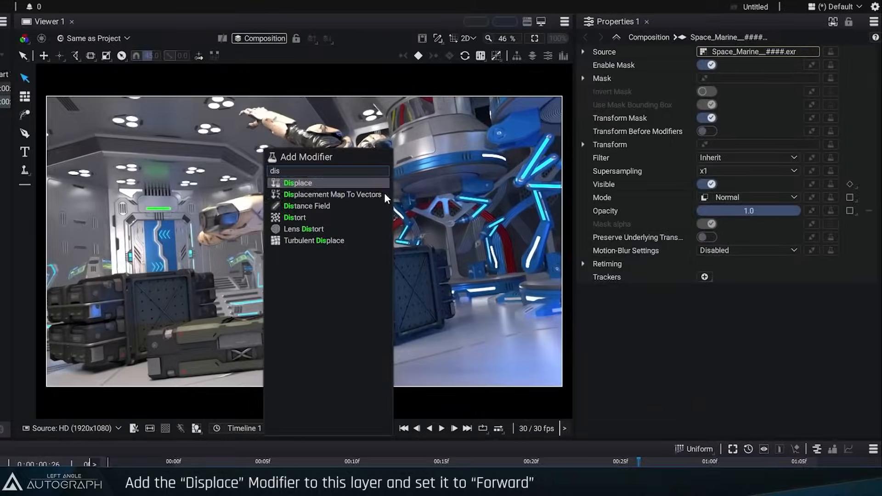
pyautogui.click(298, 181)
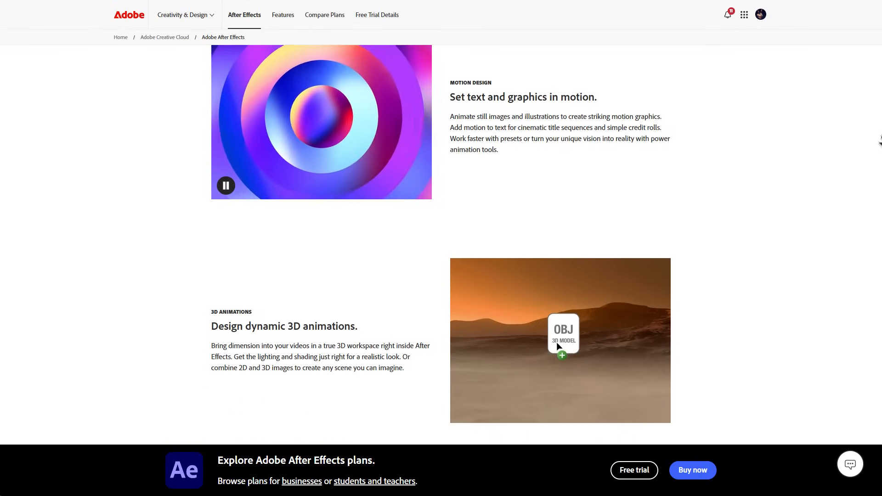
# Step: Scroll the After Effects page past 3D animations and visual effects to 'Explore After Effects features'
pyautogui.scroll(-3)
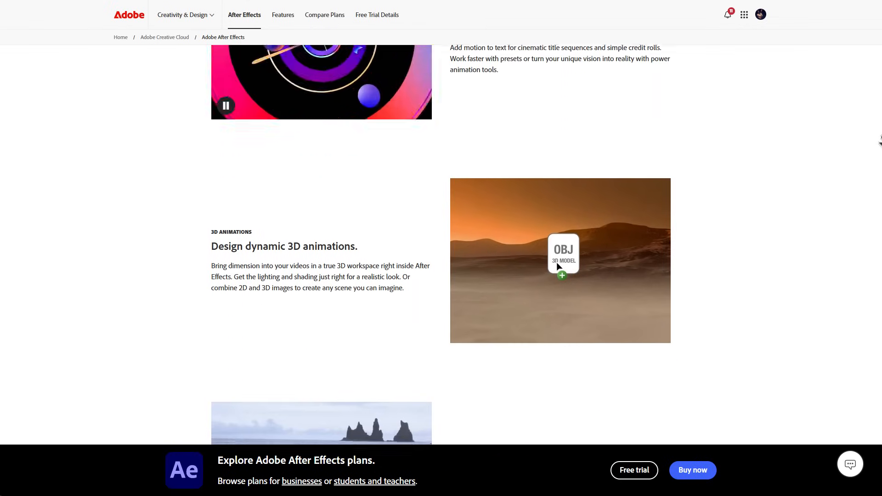
pyautogui.scroll(-3)
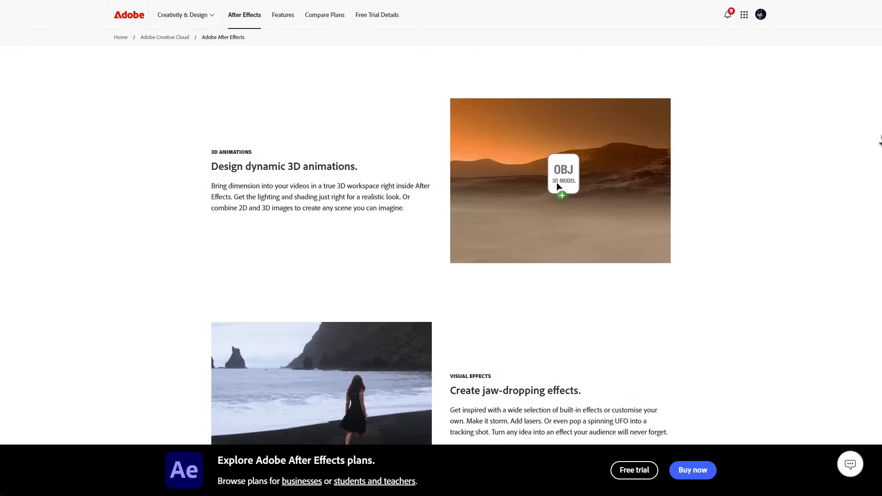
pyautogui.scroll(-3)
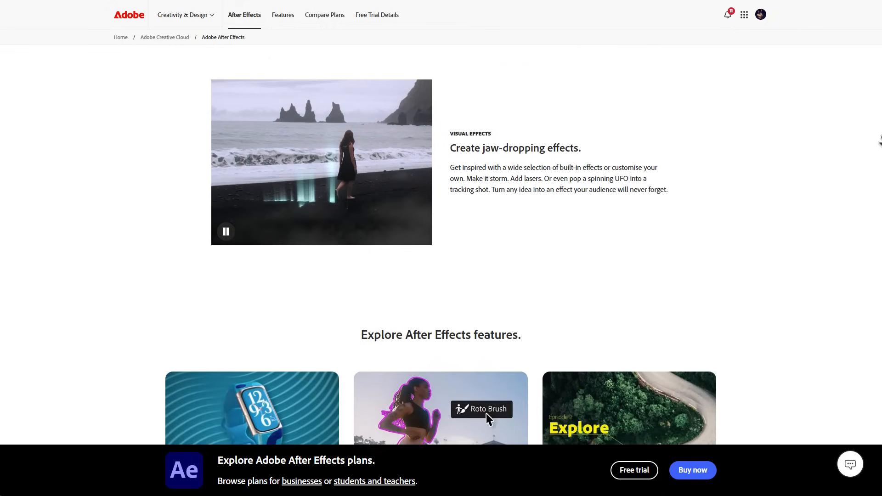
pyautogui.scroll(-3)
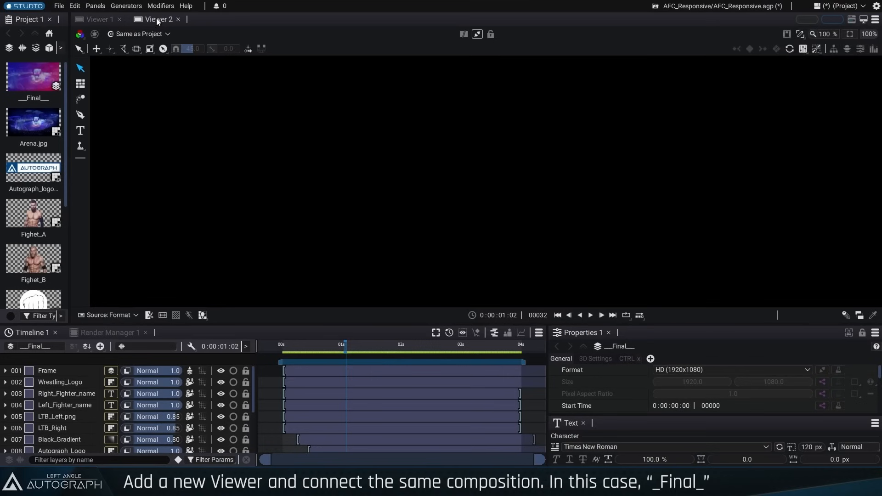
# Step: Connect the new Viewer panel to the __Final__ composition
pyautogui.click(645, 10)
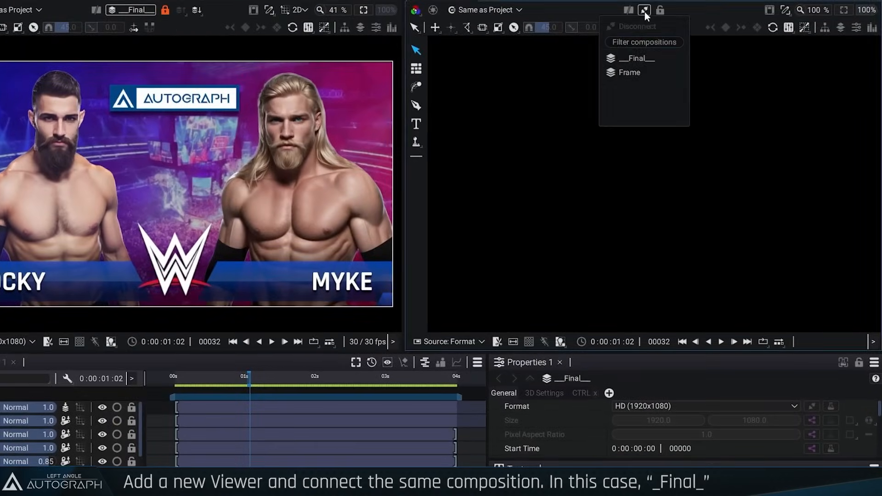
pyautogui.click(637, 58)
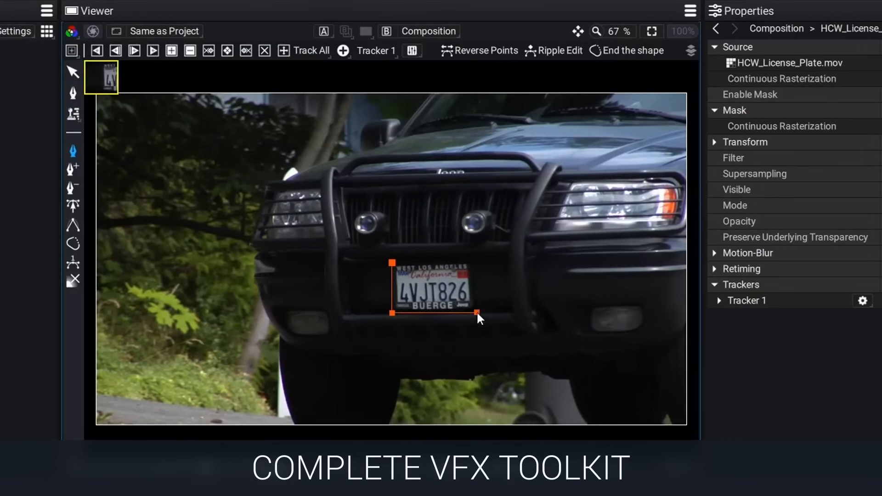
# Step: Track the license plate, pick the DiffCol EXR pass, and open the NPR rendering project
pyautogui.click(97, 50)
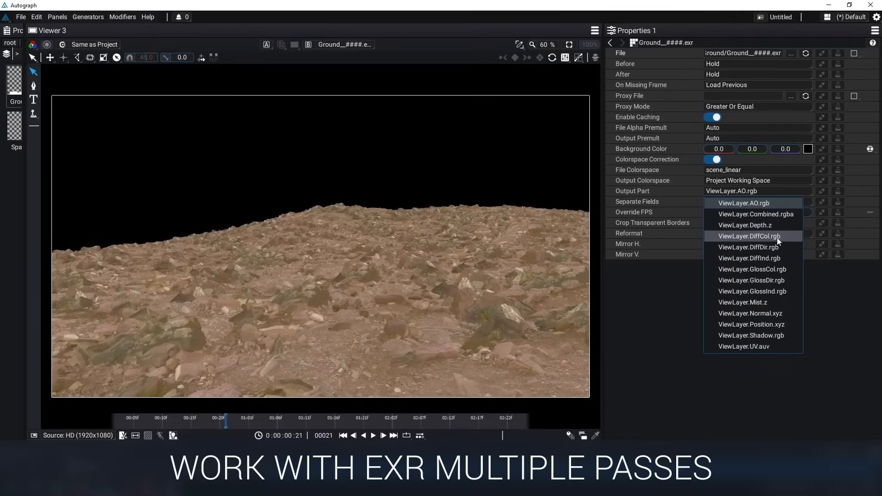
pyautogui.click(750, 336)
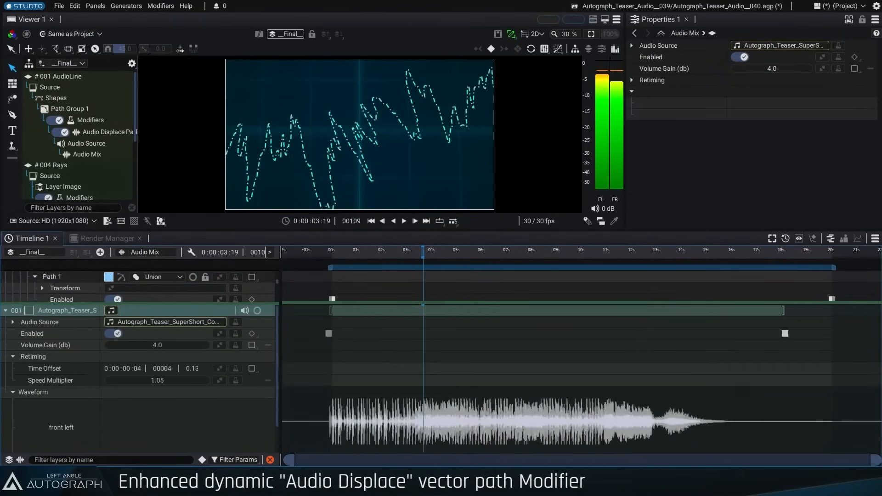
pyautogui.click(91, 18)
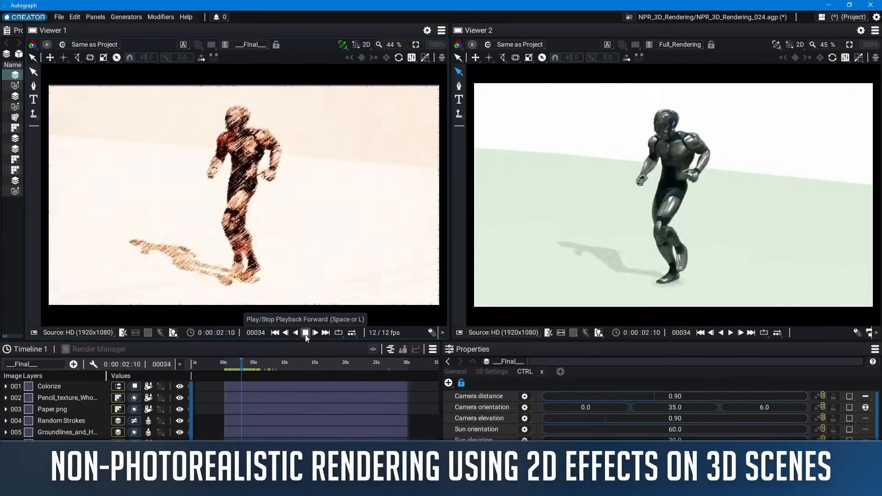
# Step: Play the sketch-style running animation and open the CameraTracking project over the Cars_Shot footage
pyautogui.click(305, 332)
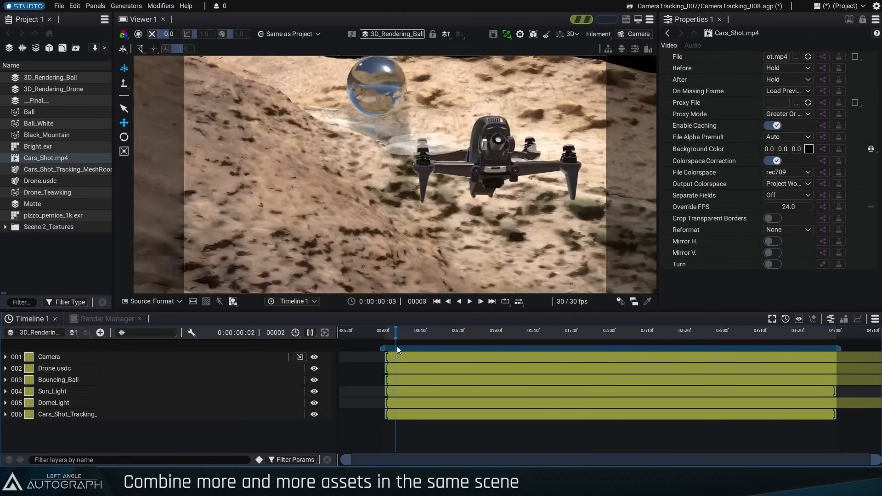
pyautogui.click(636, 331)
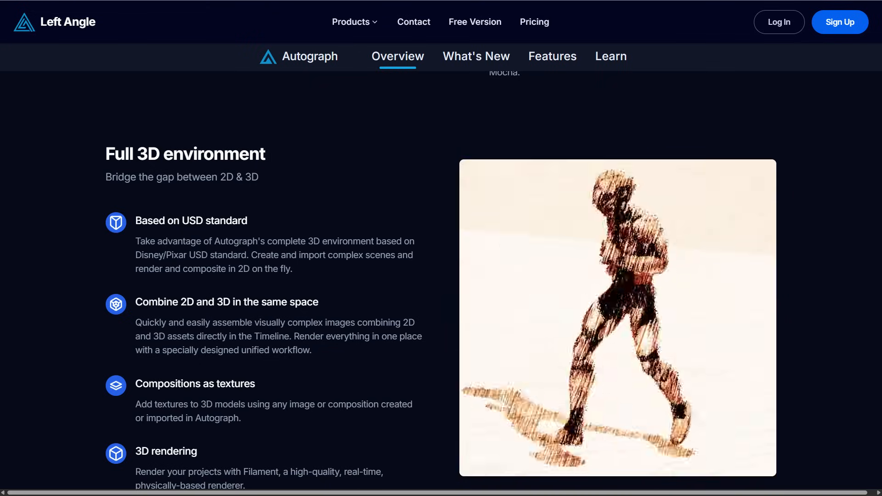
# Step: Scroll the Autograph Overview page back up to the 'Animation reimagined' header
pyautogui.scroll(-3)
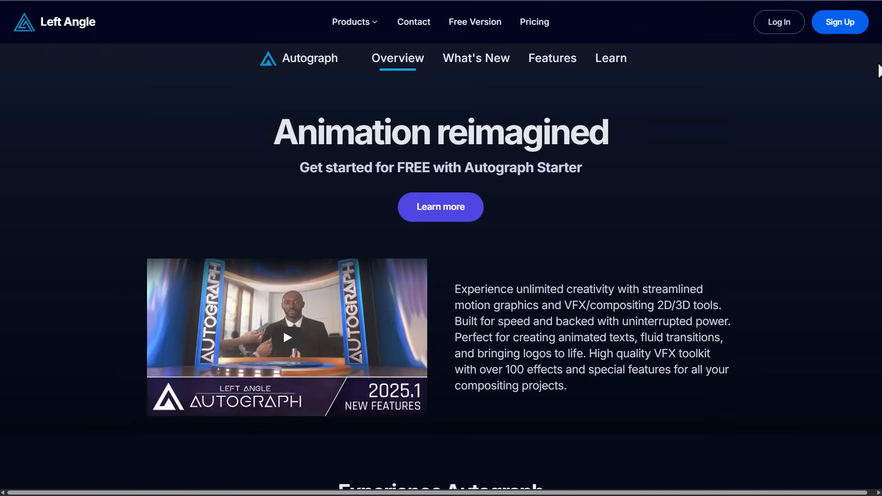
pyautogui.scroll(3)
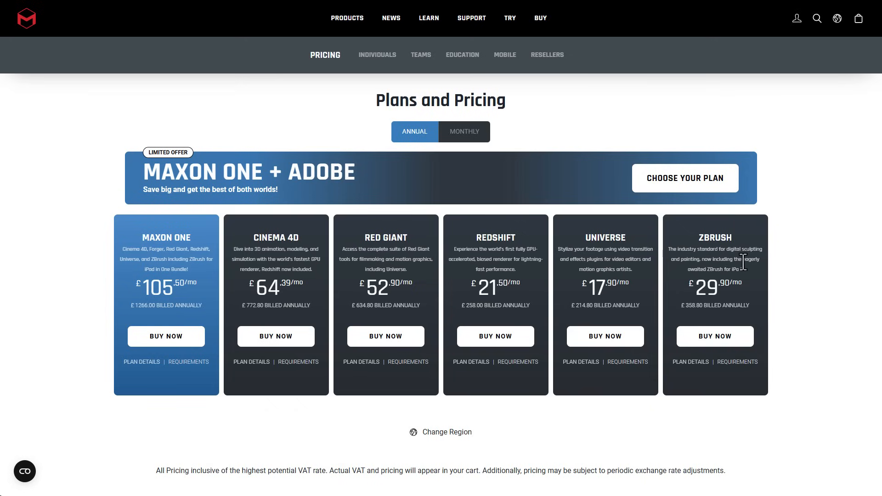
pyautogui.moveTo(748, 265)
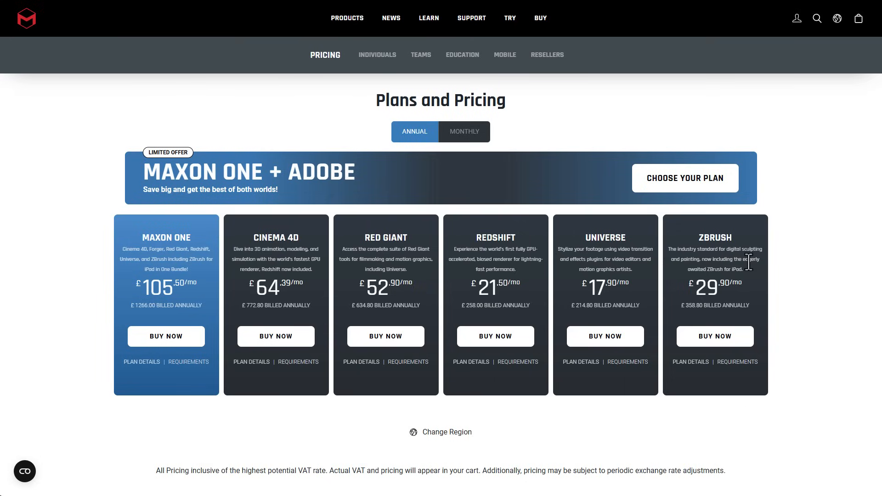
pyautogui.moveTo(752, 269)
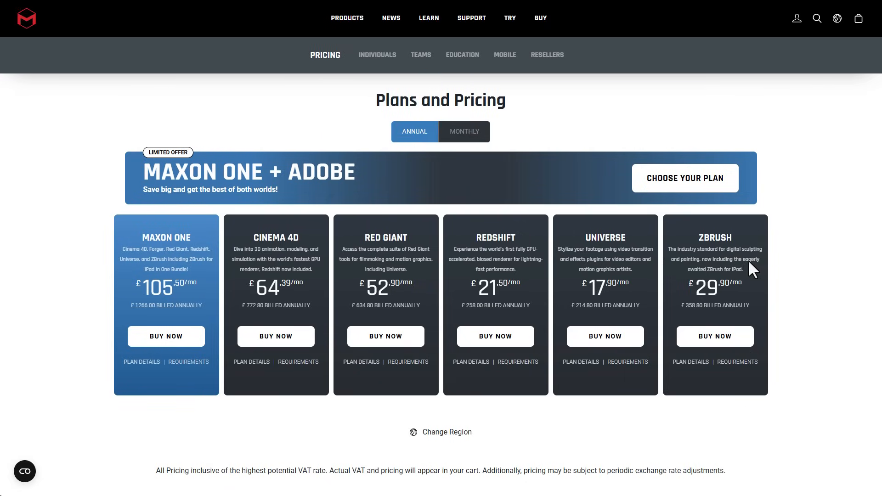
# Step: Choose the plan in the Maxon One + Adobe banner to open its bundle pricing
pyautogui.click(683, 178)
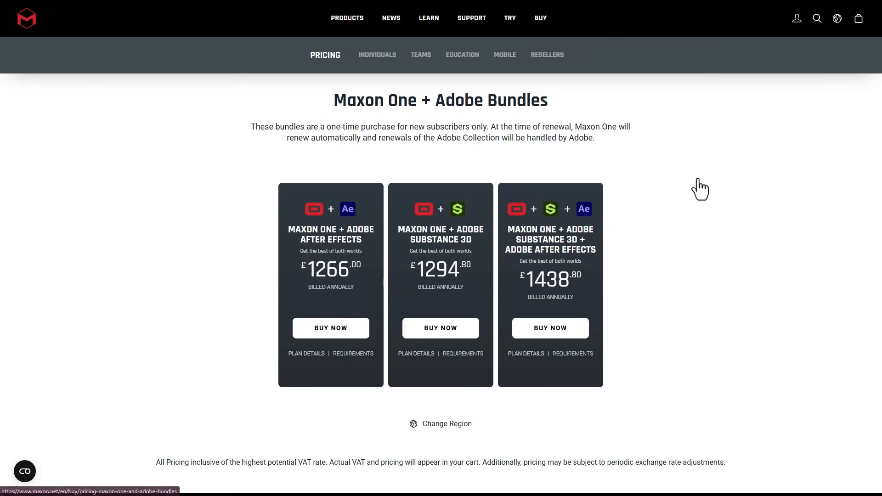
pyautogui.moveTo(394, 225)
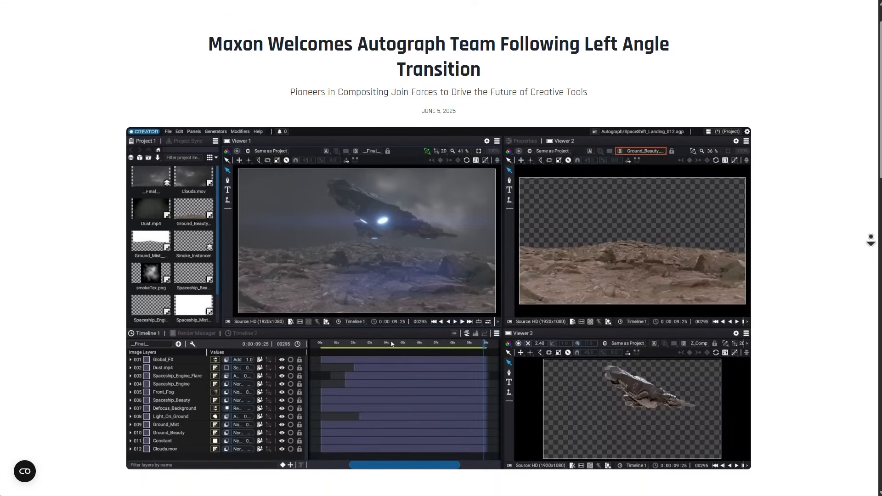
# Step: Scroll the 'Maxon Welcomes Autograph Team' article down to its opening paragraph
pyautogui.scroll(-3)
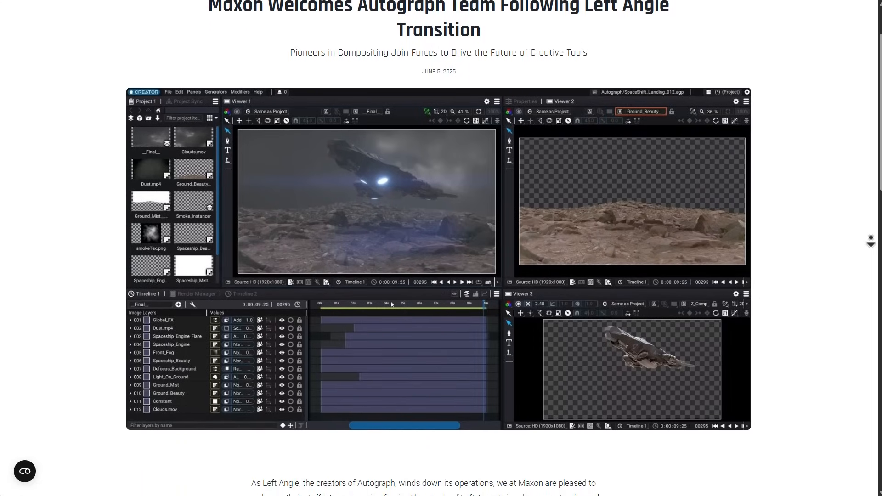
pyautogui.scroll(-3)
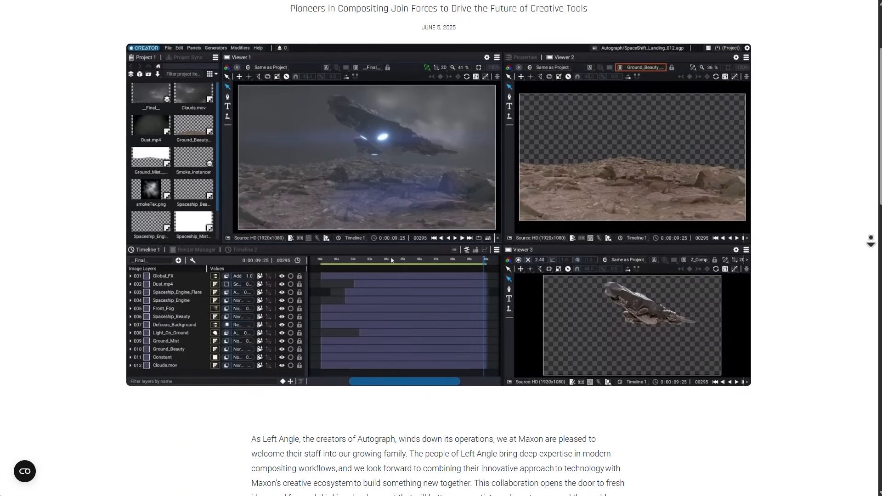
pyautogui.scroll(-3)
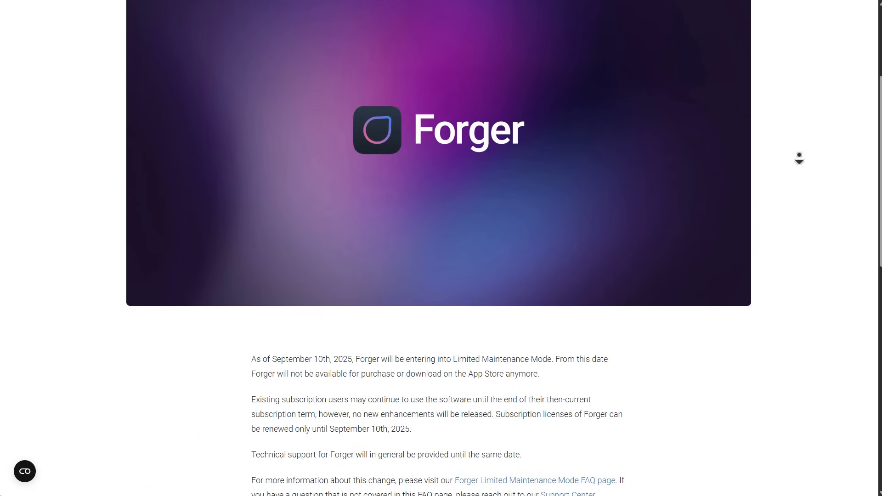
# Step: Scroll through the Forger FAQ and the ZBrushCore limited-maintenance notice on Maxon's site
pyautogui.scroll(-3)
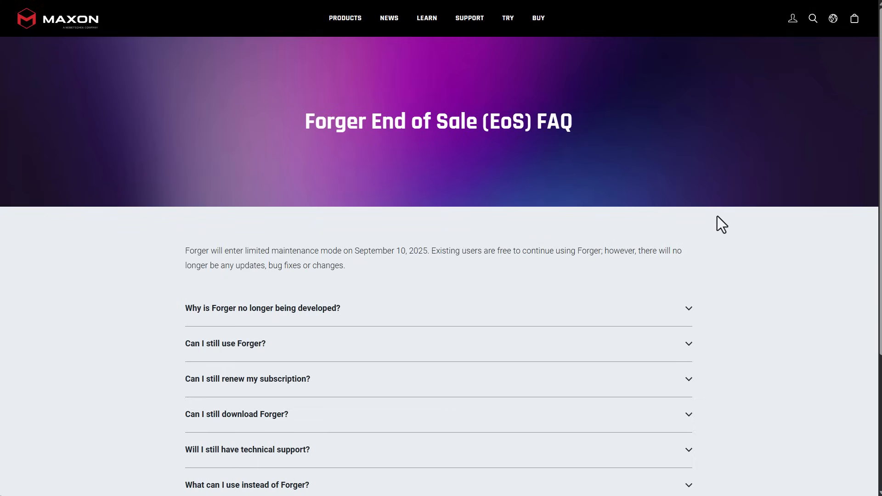
pyautogui.scroll(-3)
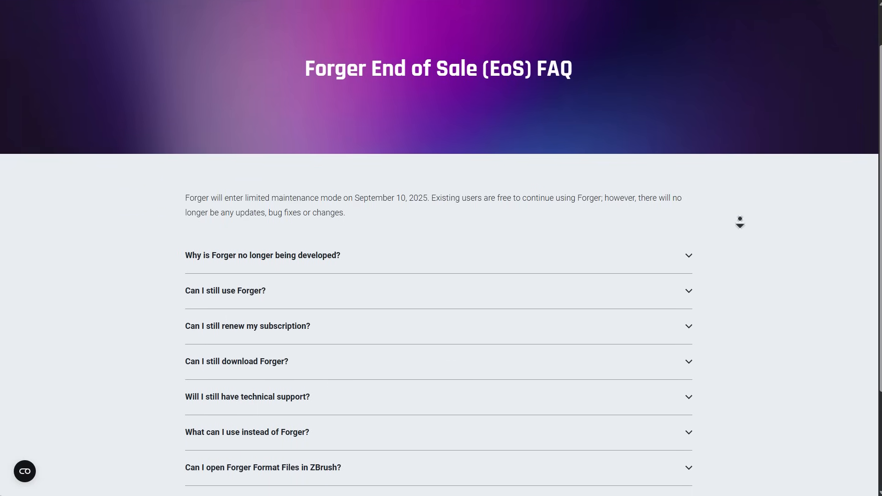
pyautogui.scroll(-3)
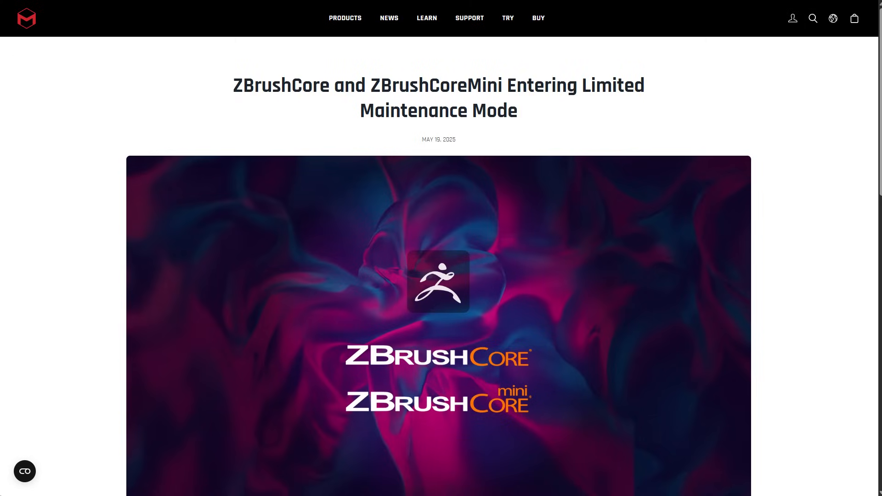
pyautogui.scroll(-3)
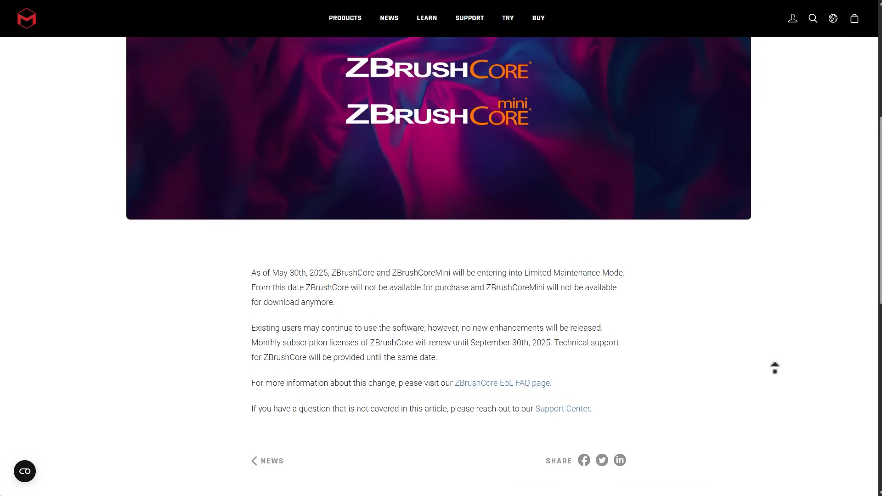
pyautogui.scroll(-3)
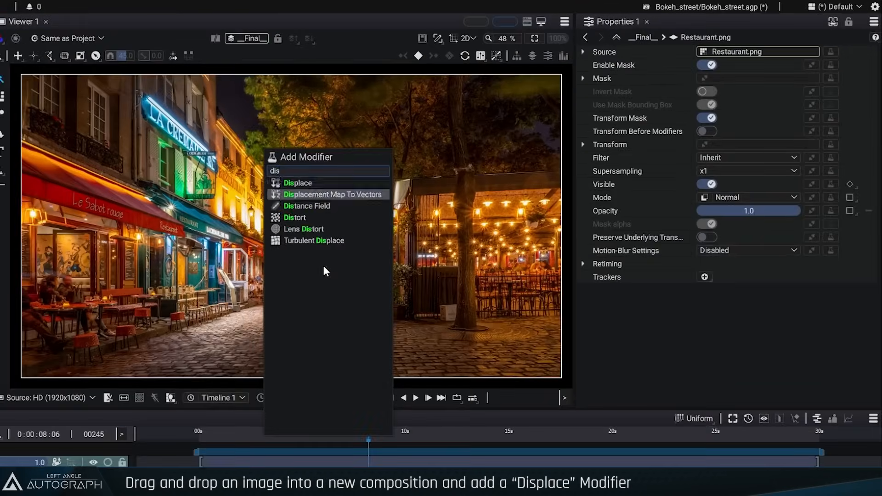
# Step: Add a Displace modifier using Restaurant_Depth.png and set its Warp Method to Forward
pyautogui.click(298, 182)
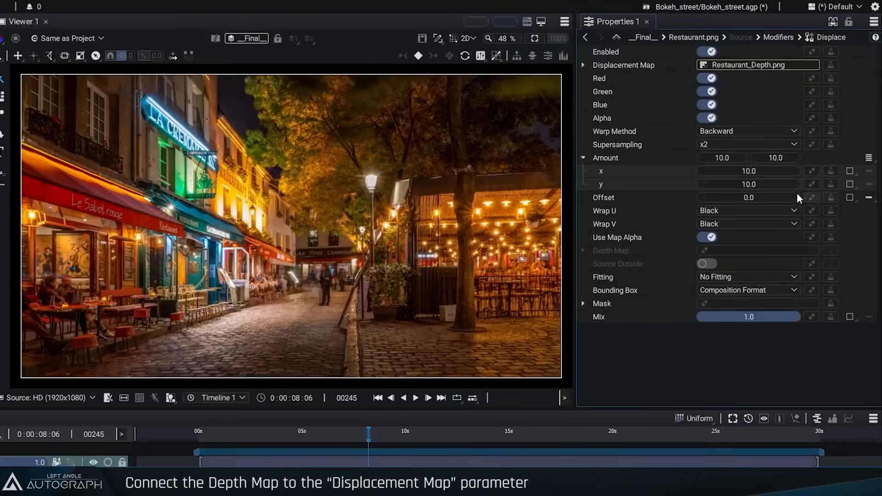
pyautogui.click(747, 131)
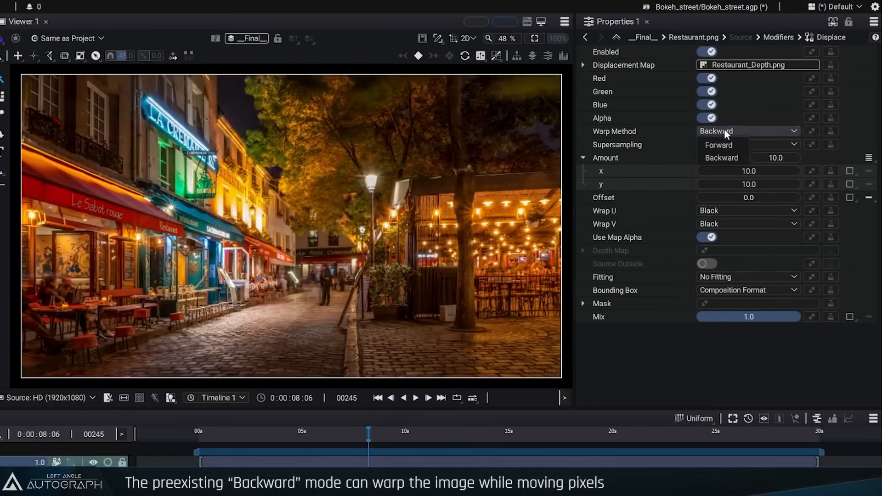
pyautogui.click(717, 145)
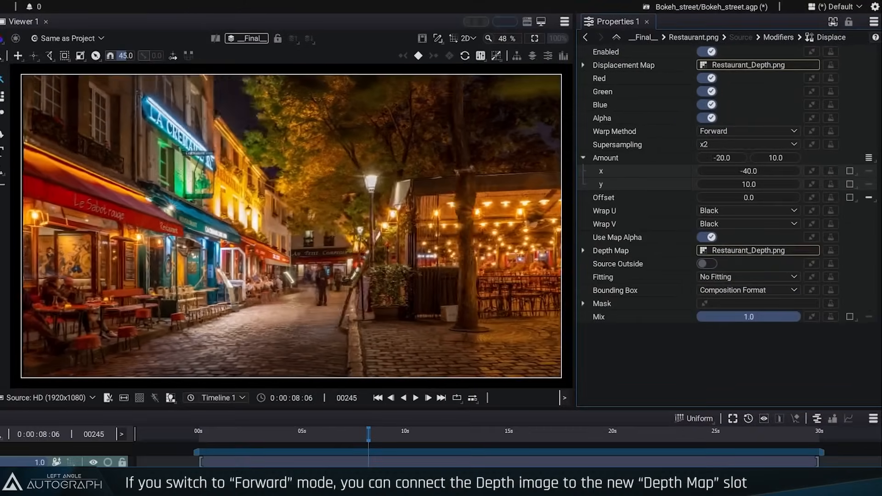